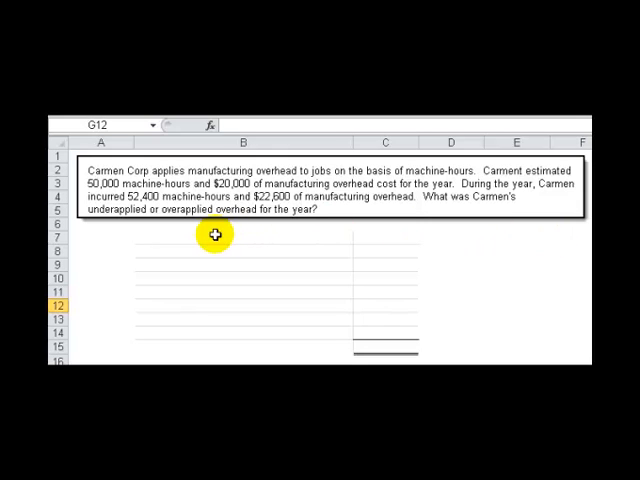
Enter $20,000 predetermined overhead spending in row 8 and label row 9 as machine-hours activity base
drag(210, 235, 370, 237)
text(Predetermined overhead spending)
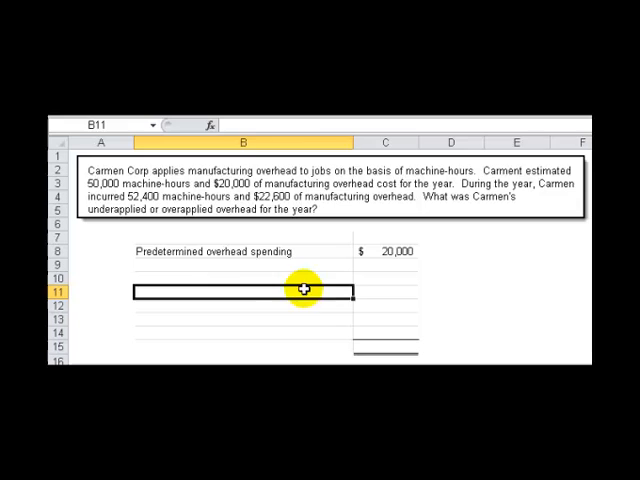
text(Predetermined activity vase (machine-hours))
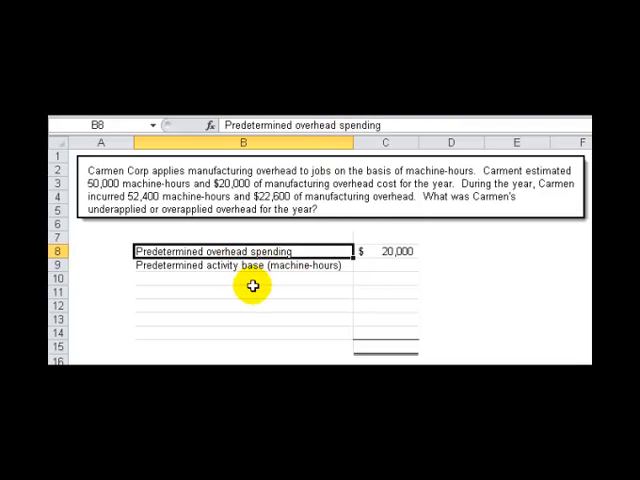
Enter a 50,000 activity base and compute the application rate =C8/C9 as $0.40
click(240, 265)
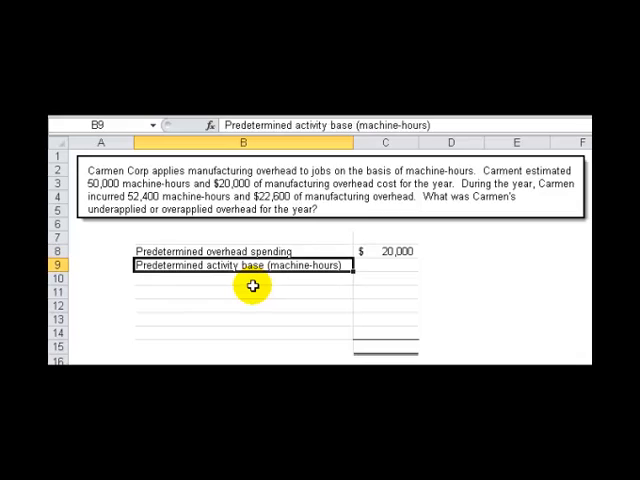
click(390, 264)
text(50,000)
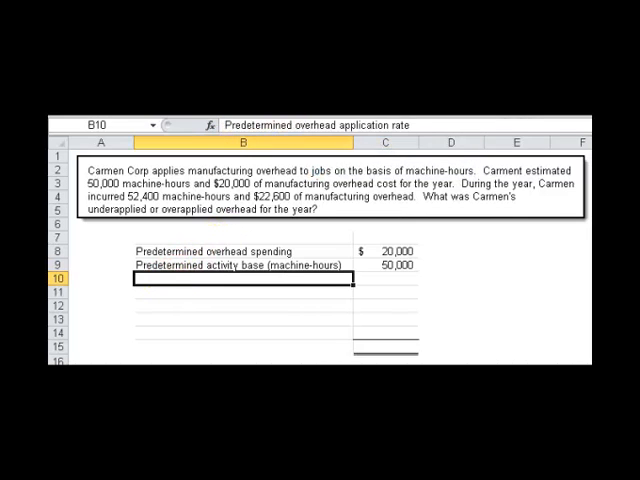
text(Predetermined overhead application rate)
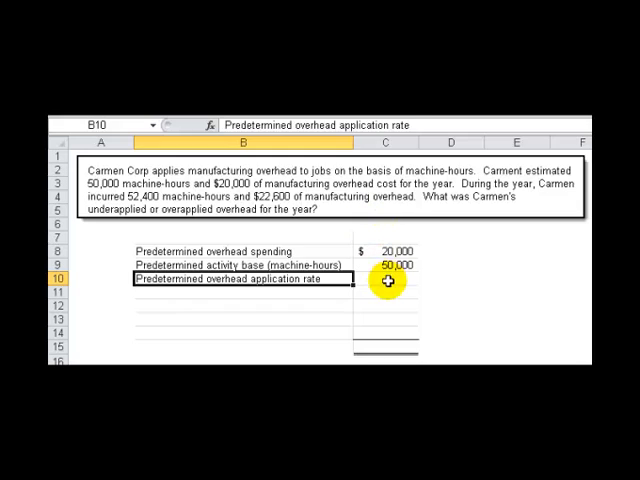
click(383, 278)
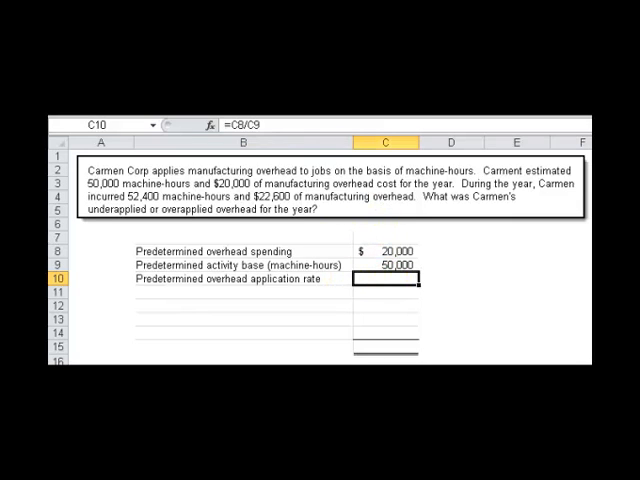
key(Enter)
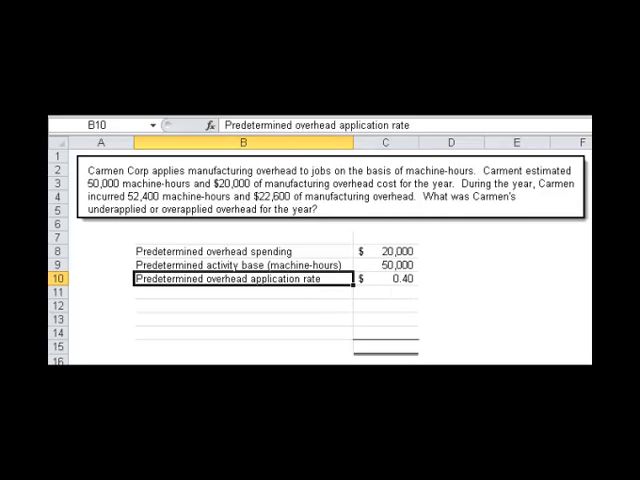
click(455, 279)
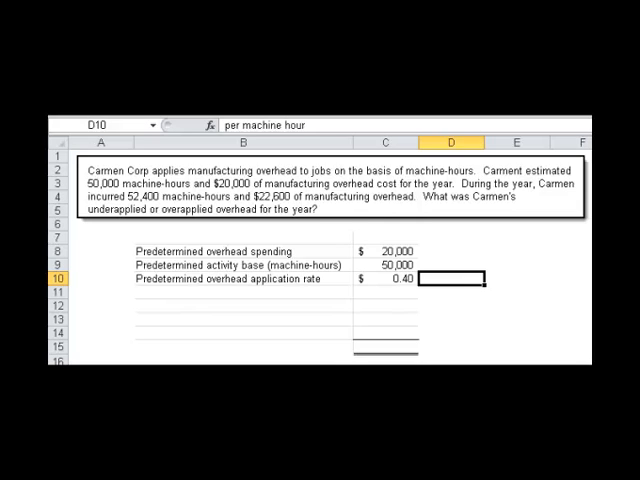
Label the rate 'per machine hour', enter 52,400 actual machine hours, and compute $20,960 applied
text(per machine hour)
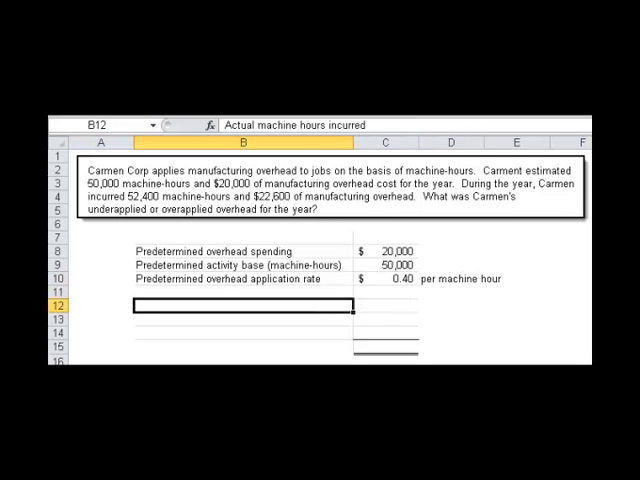
text(Actual machine hours incurred)
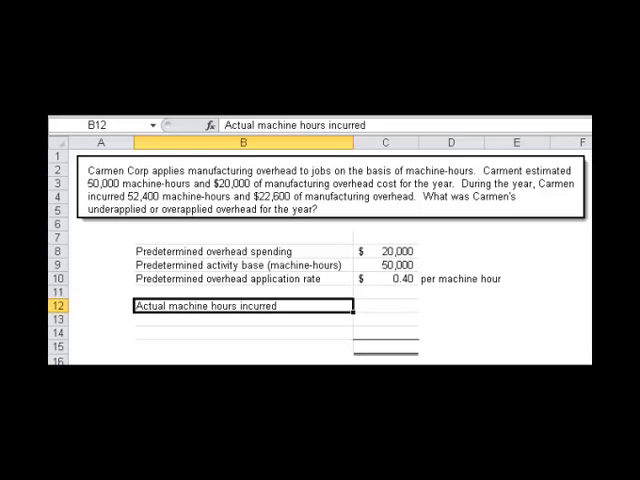
text(52,400)
click(244, 319)
text(Overhead applied)
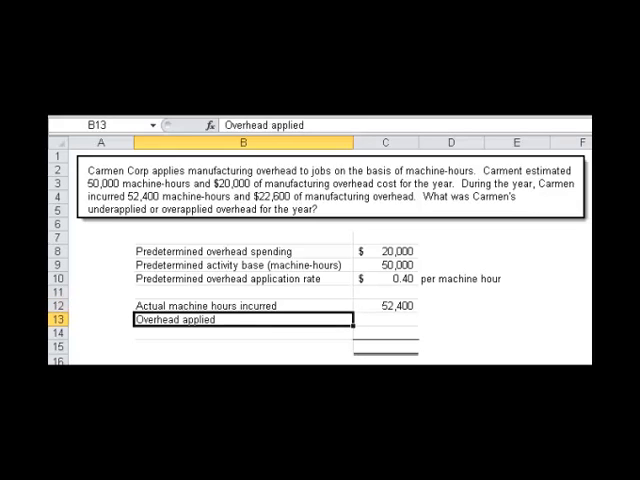
click(391, 318)
text(=C12*C10)
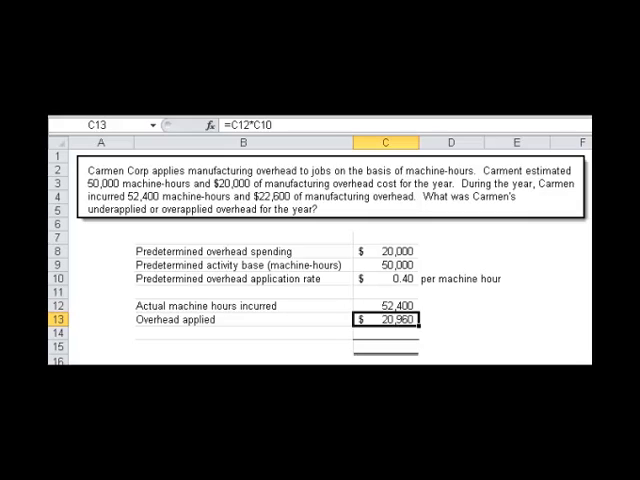
double_click(385, 320)
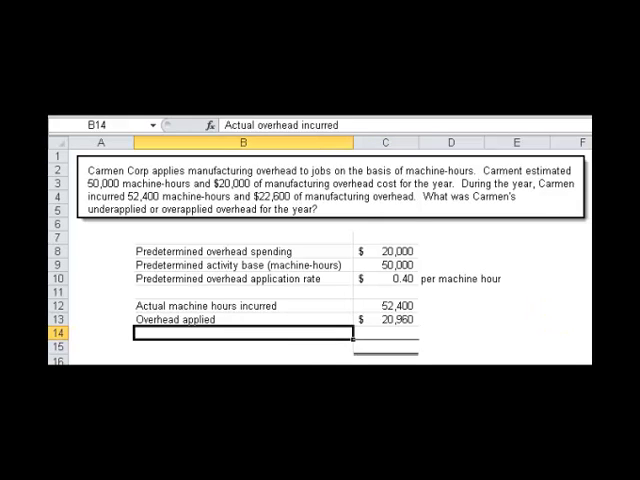
Enter 22,600 actual overhead incurred and compute underapplied overhead =C13-C14 as $(1,640)
text(Actual overhead incurred)
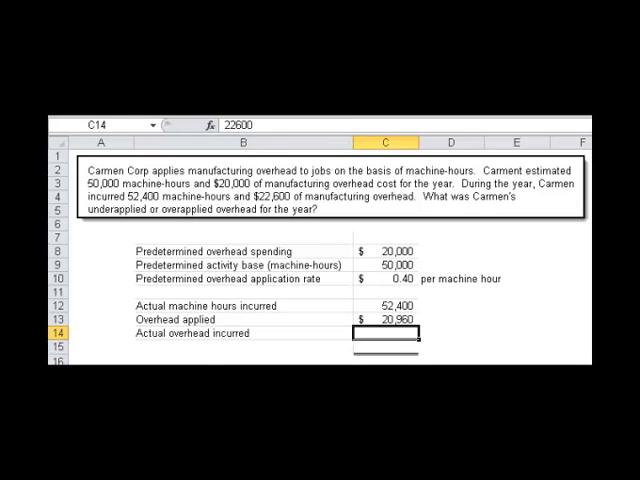
text(22600)
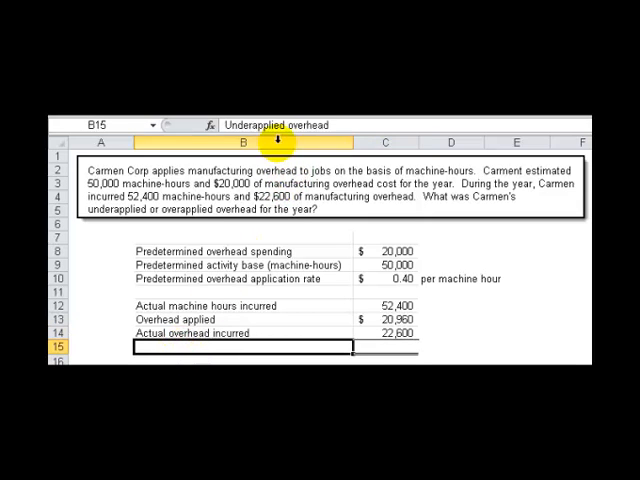
text(Underapplied overhead)
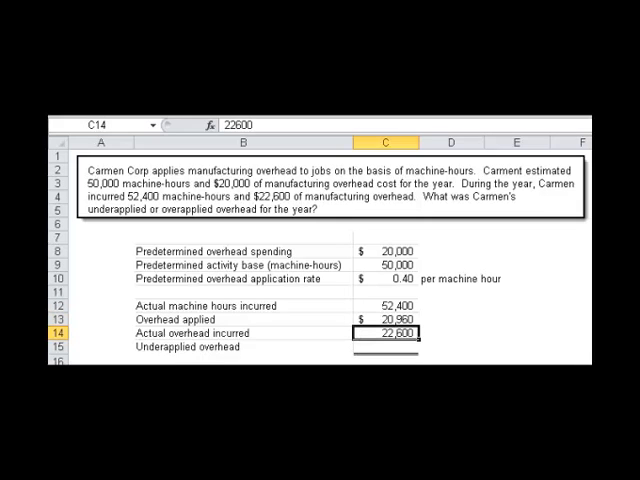
click(388, 345)
text(=C13-C14)
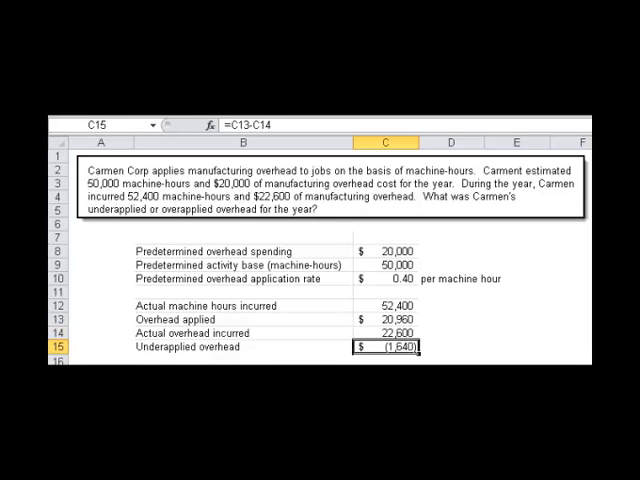
double_click(388, 348)
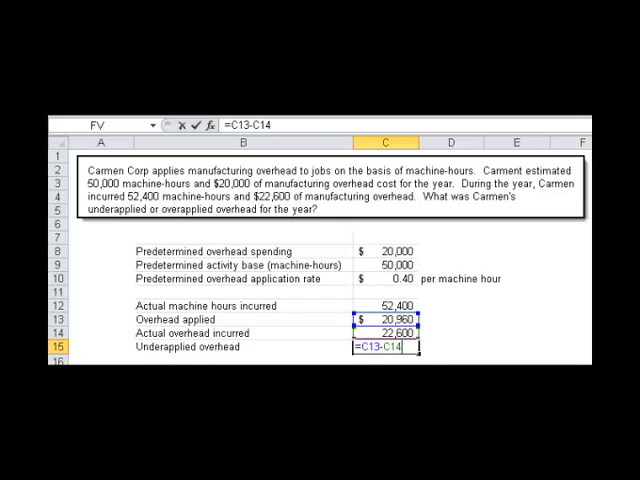
key(enter)
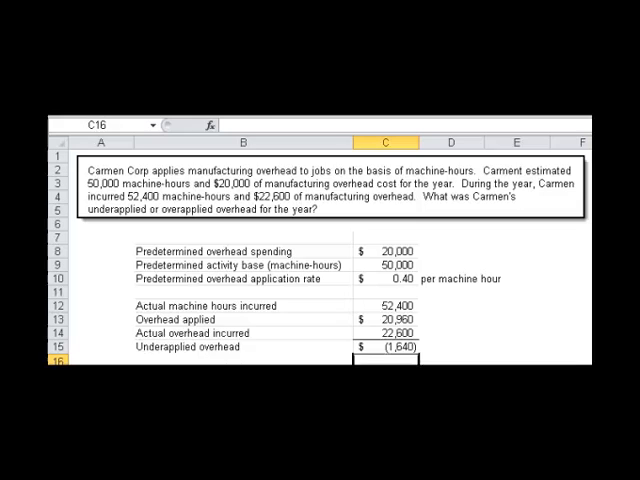
Retype the C15 underapplied overhead formula to start from C14, currently =C14-C14
click(389, 348)
text(=C14=)
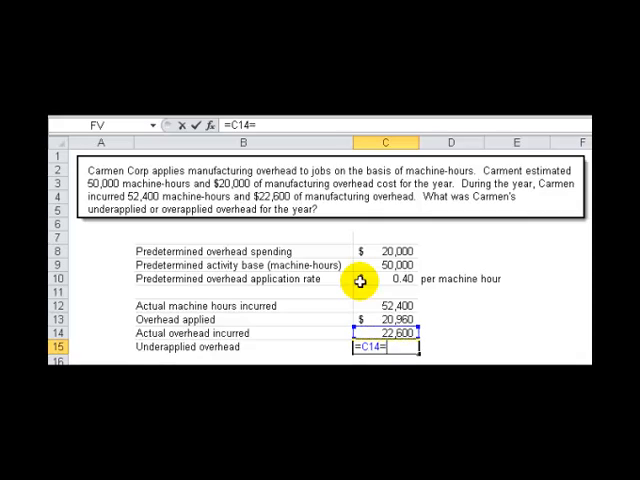
text(-C14)
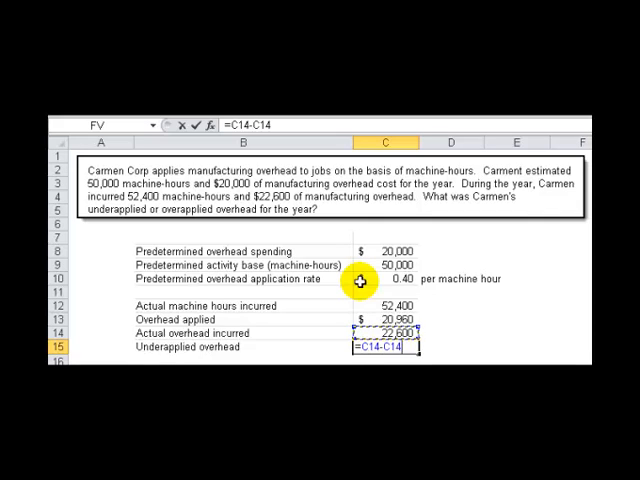